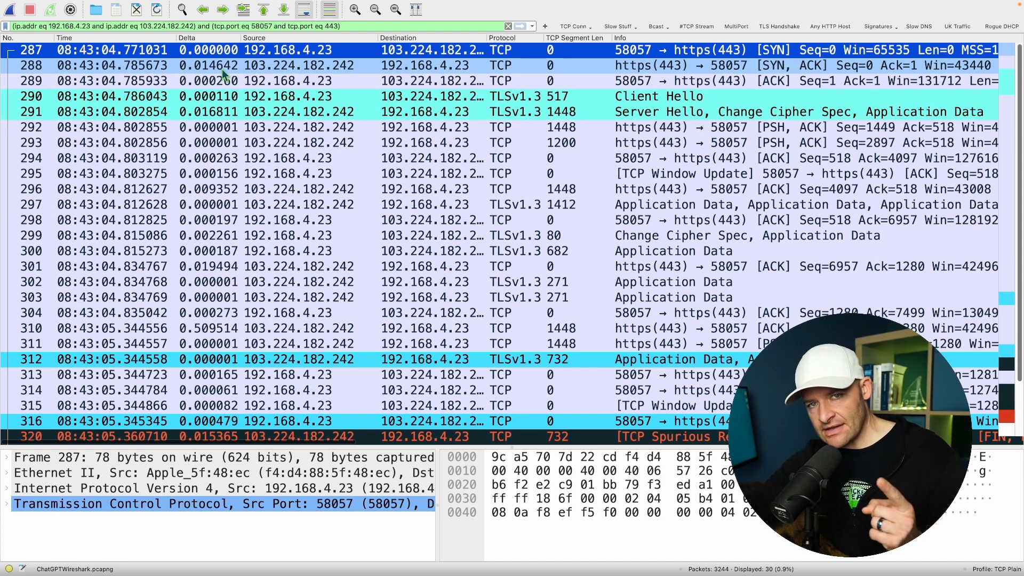
Enlarge the packet details pane so the filtered packet list shrinks to a few rows
{"action": "left_click", "coordinate": [289, 67]}
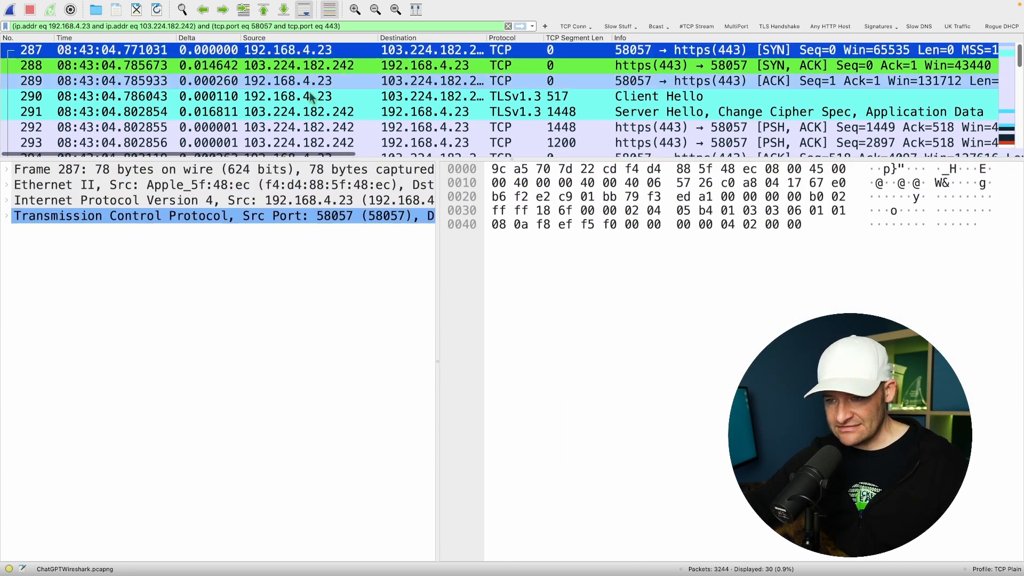
Expand frame 287's TCP header and options, and select the window scale option
{"action": "left_click", "coordinate": [6, 215]}
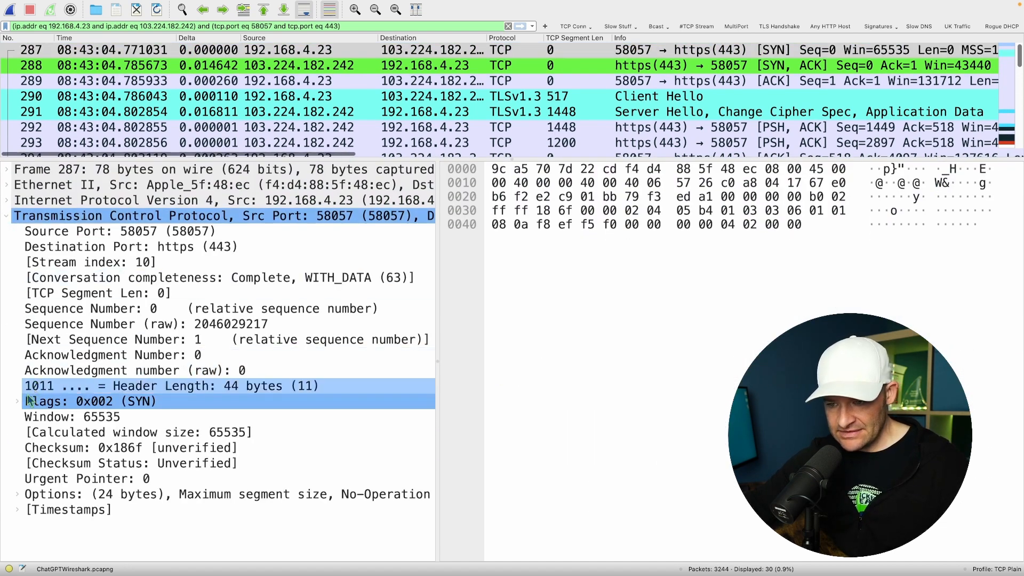
{"action": "left_click", "coordinate": [17, 495]}
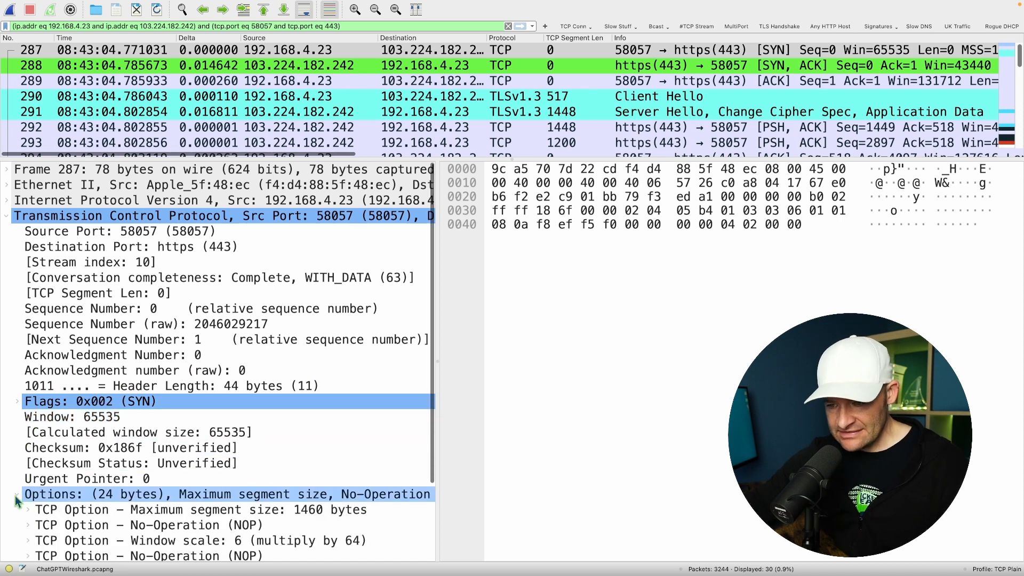
{"action": "scroll", "scroll_direction": "down", "scroll_amount": 3}
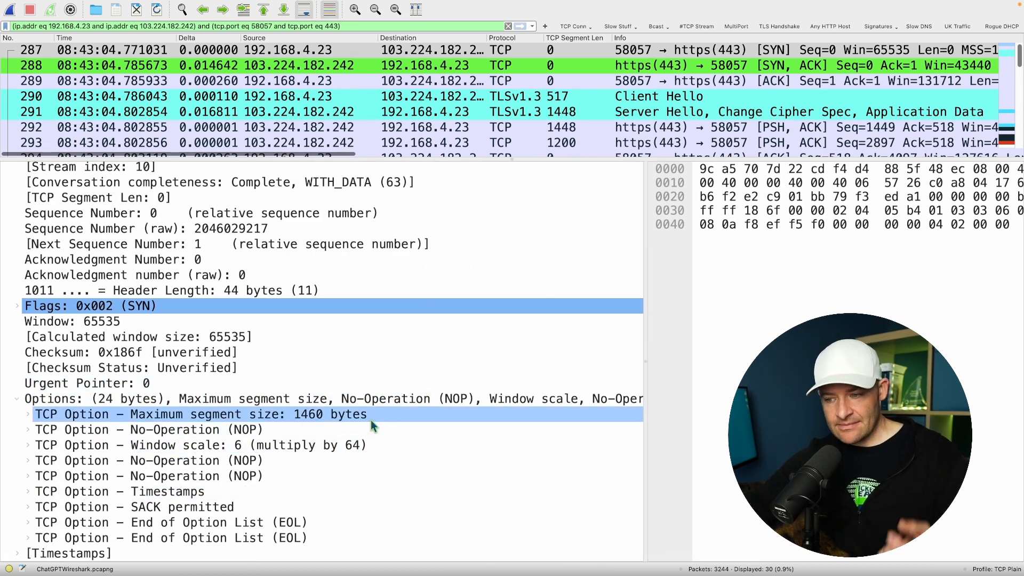
{"action": "left_click", "coordinate": [191, 445]}
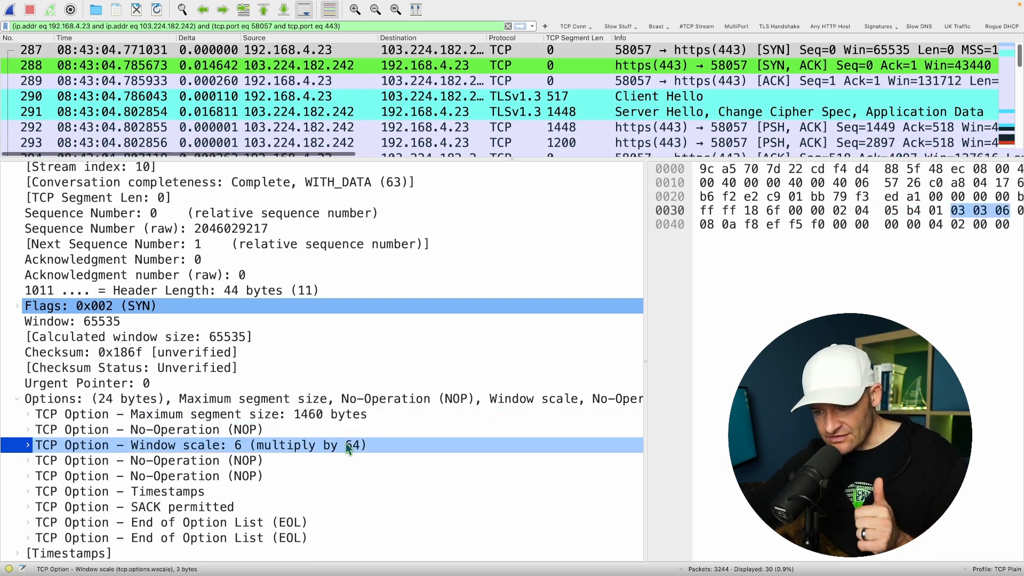
{"action": "left_click", "coordinate": [128, 508]}
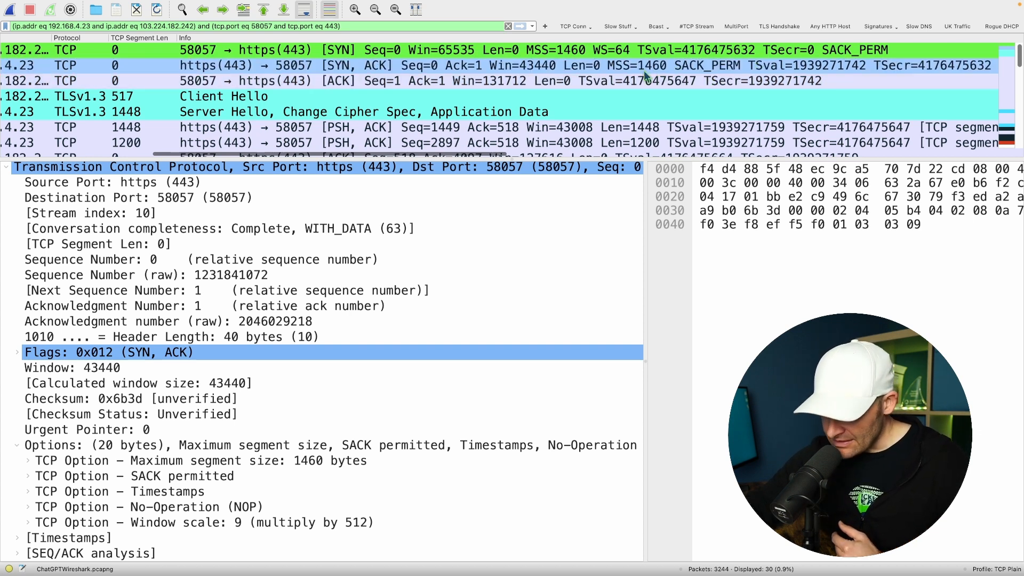
{"action": "mouse_move", "coordinate": [699, 68]}
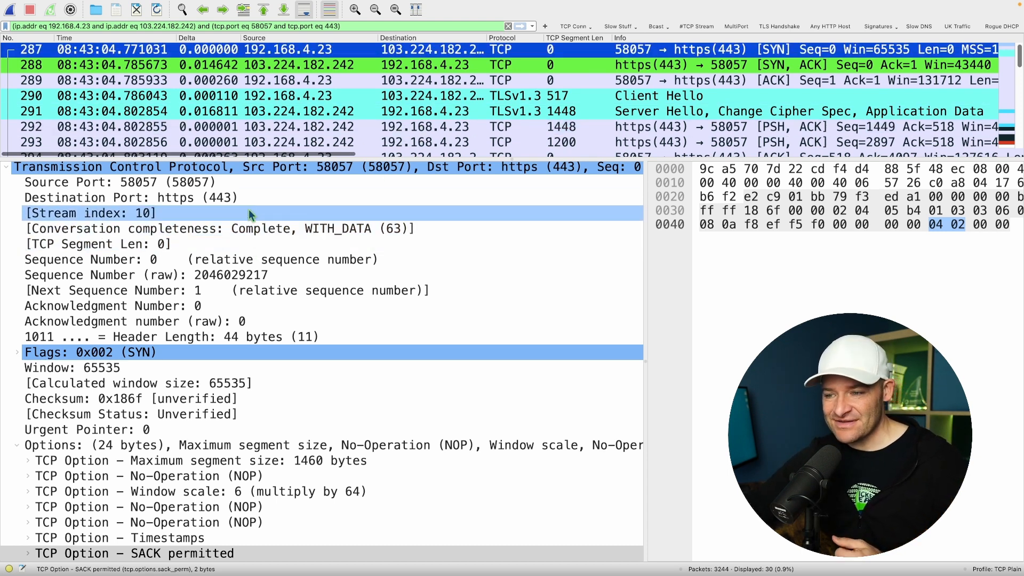
Select the SYN packet's destination port field, https (443), in the TCP header
{"action": "left_click", "coordinate": [131, 198]}
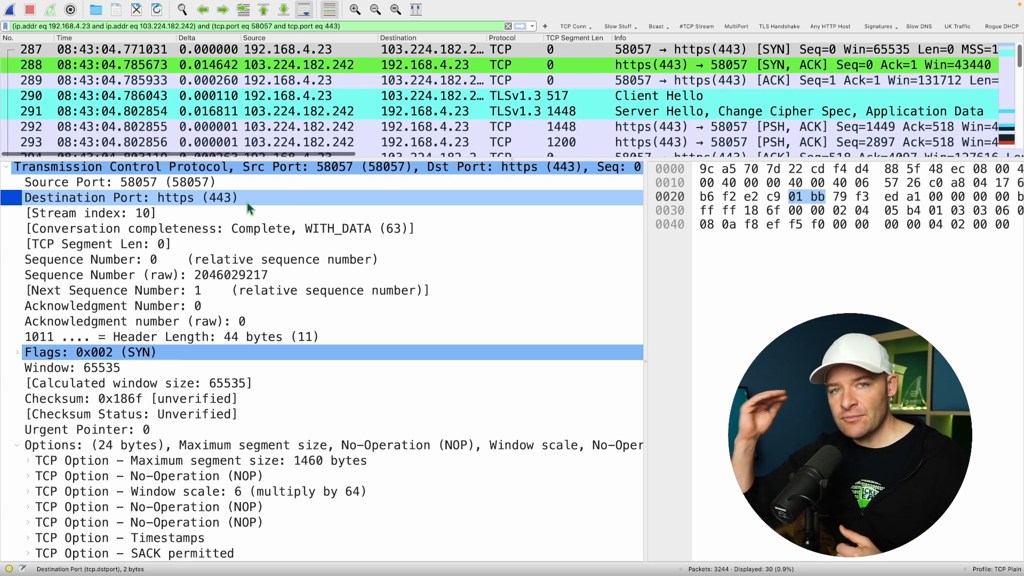